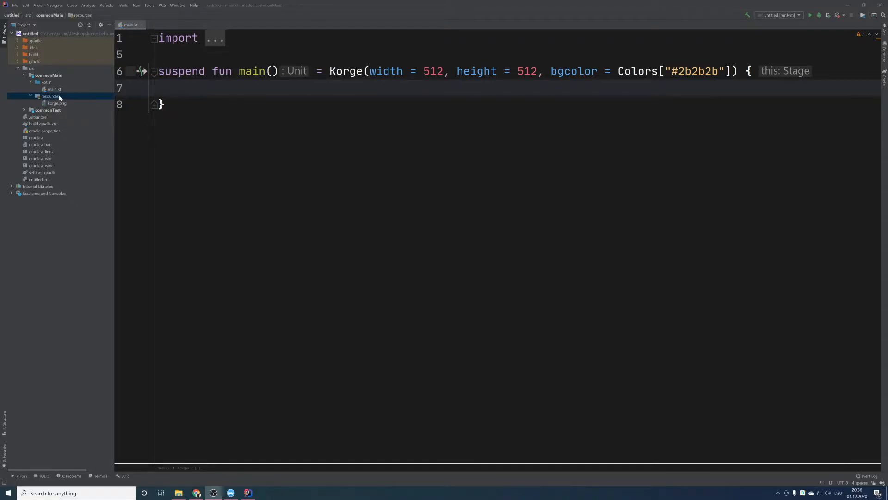
# Create a new KorGE KTree file named myTree in the resources folder.
pyautogui.rightClick(51, 96)
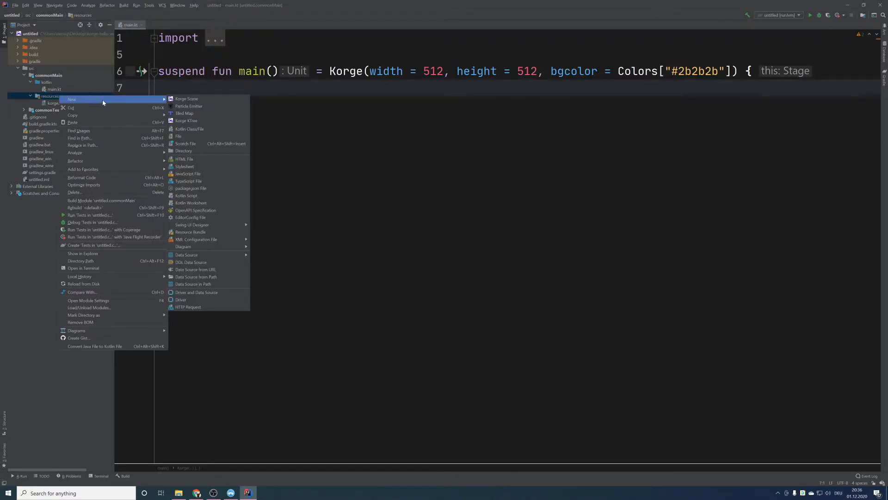
pyautogui.moveTo(148, 102)
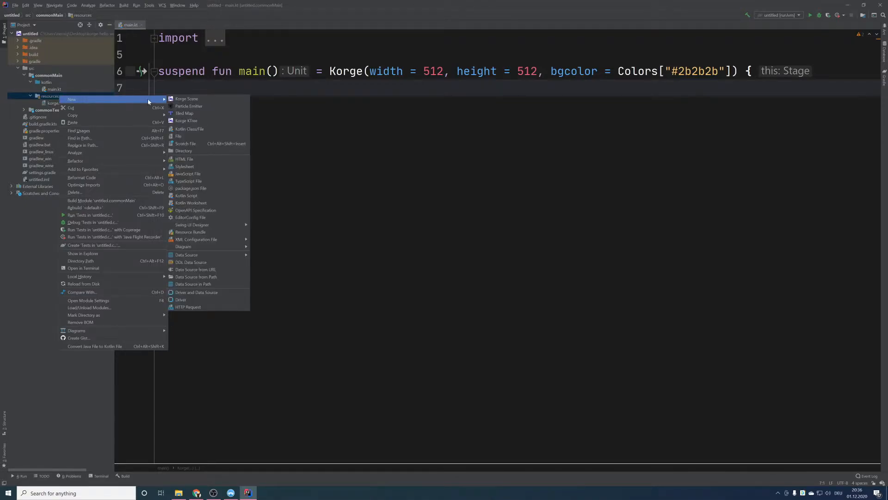
pyautogui.click(187, 120)
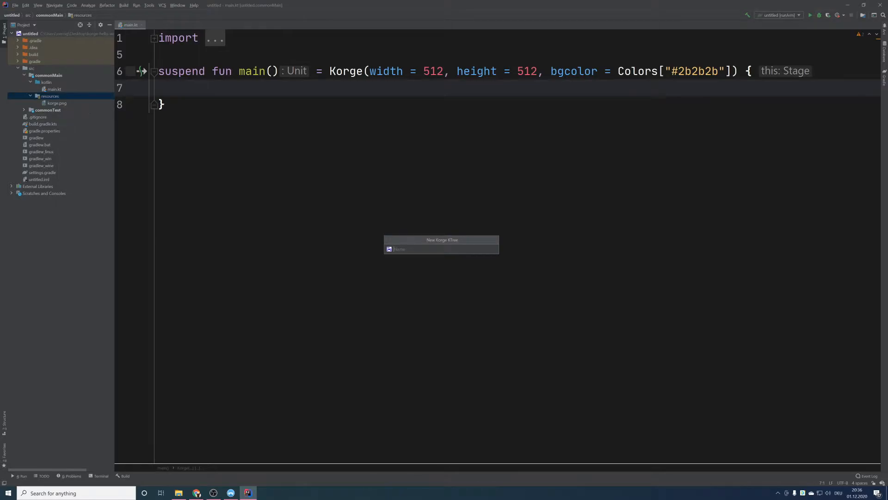
pyautogui.write('myTi')
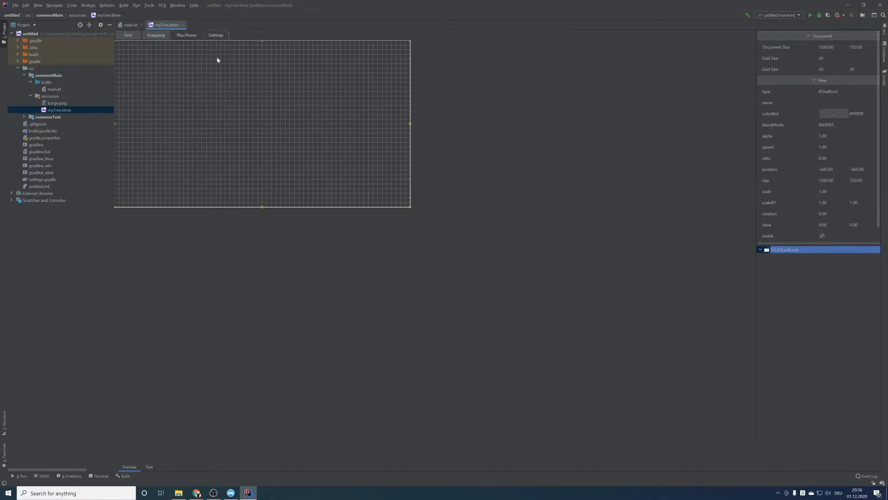
# Set the ktree scene's width and height to 512 in the Settings dialog.
pyautogui.click(215, 35)
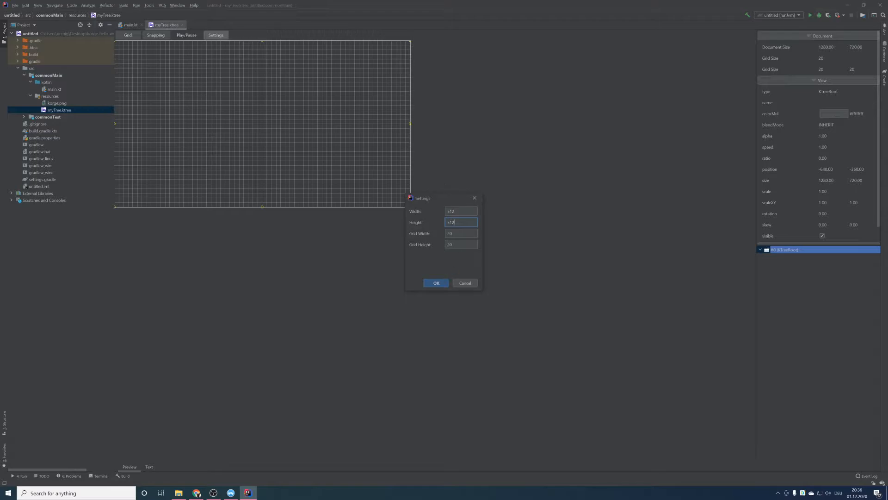
pyautogui.click(436, 283)
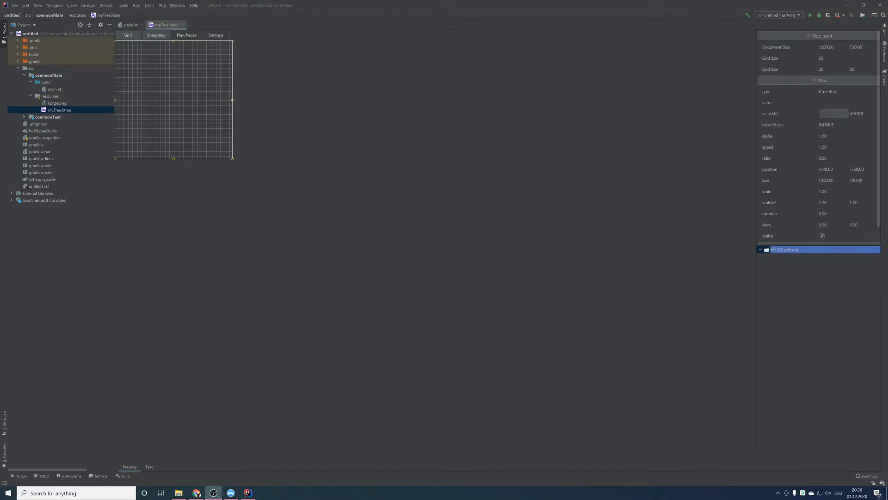
pyautogui.moveTo(239, 66)
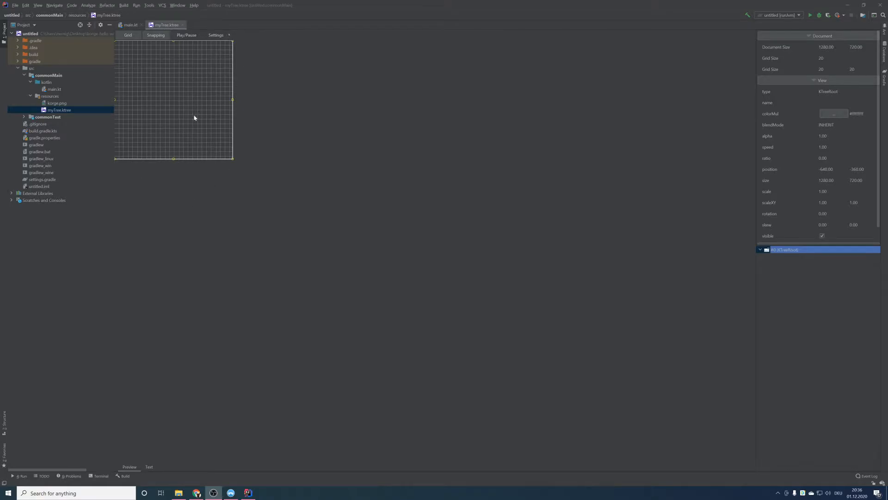
pyautogui.moveTo(180, 116)
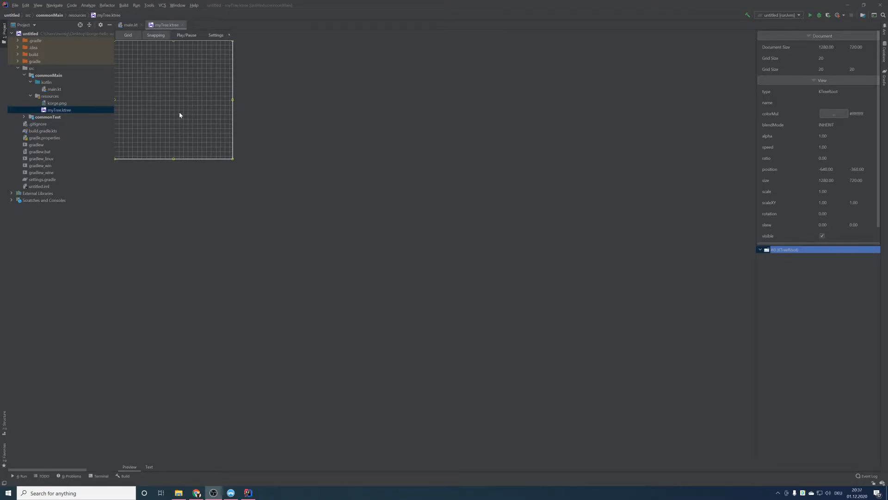
pyautogui.moveTo(321, 121)
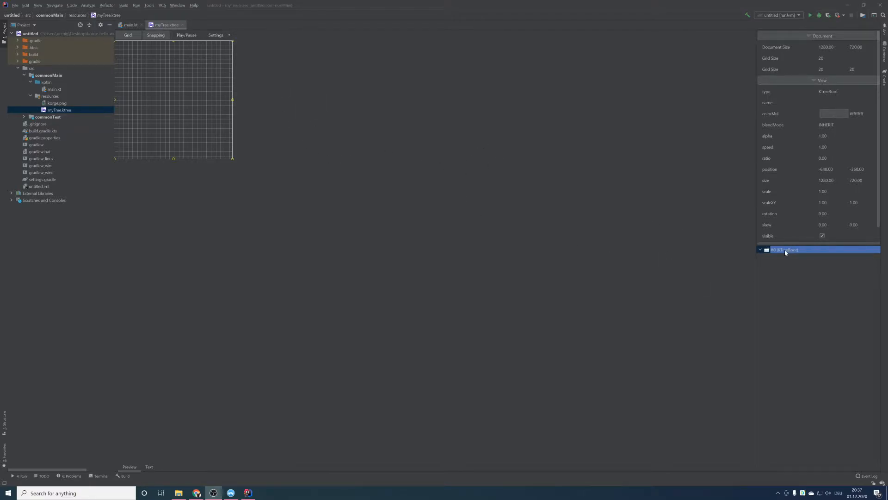
# Add a SolidRect under the root node and drag it to the grid's top-left.
pyautogui.rightClick(788, 250)
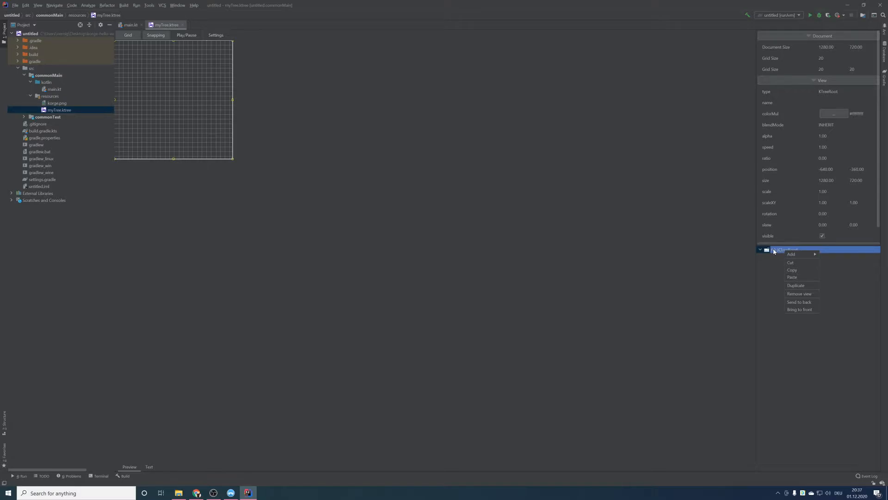
pyautogui.moveTo(778, 252)
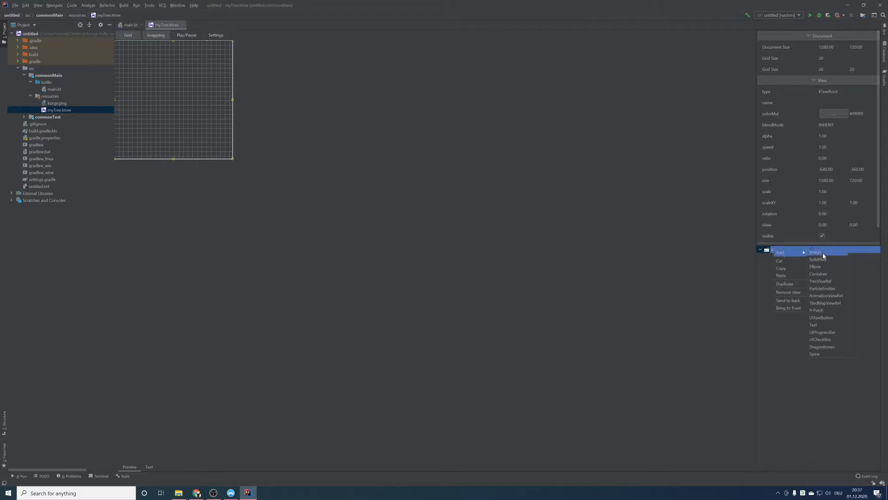
pyautogui.moveTo(827, 259)
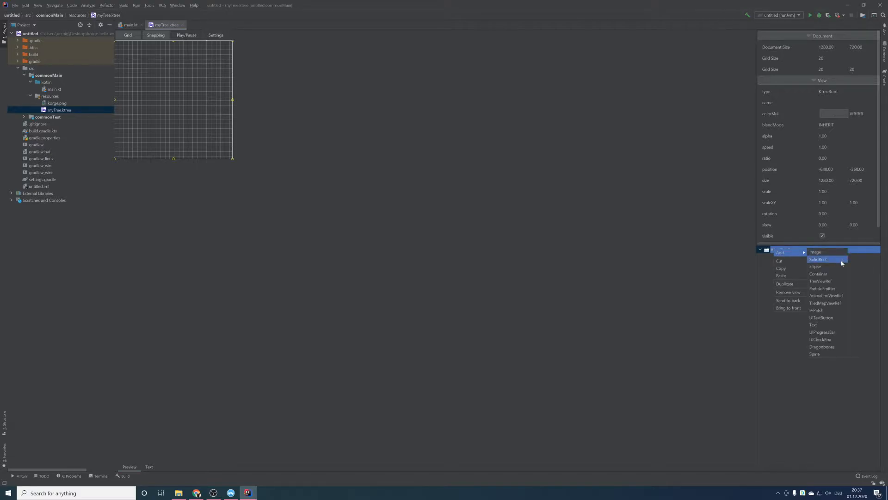
pyautogui.moveTo(827, 266)
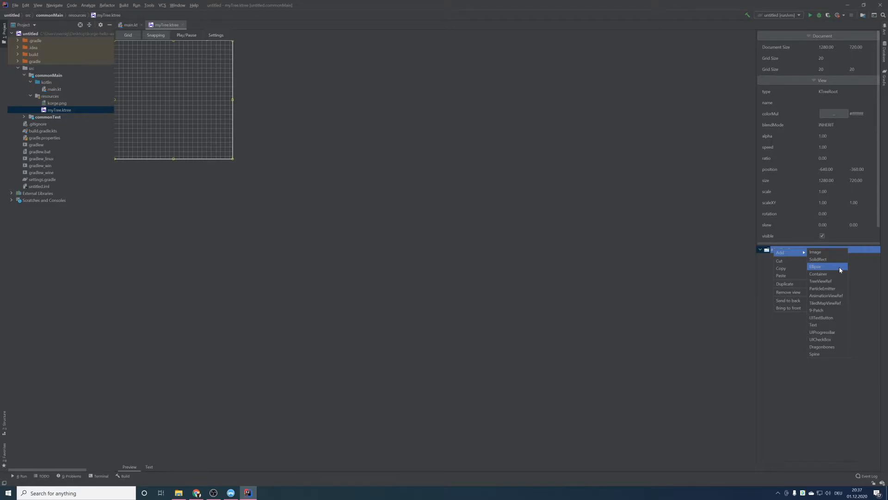
pyautogui.moveTo(826, 259)
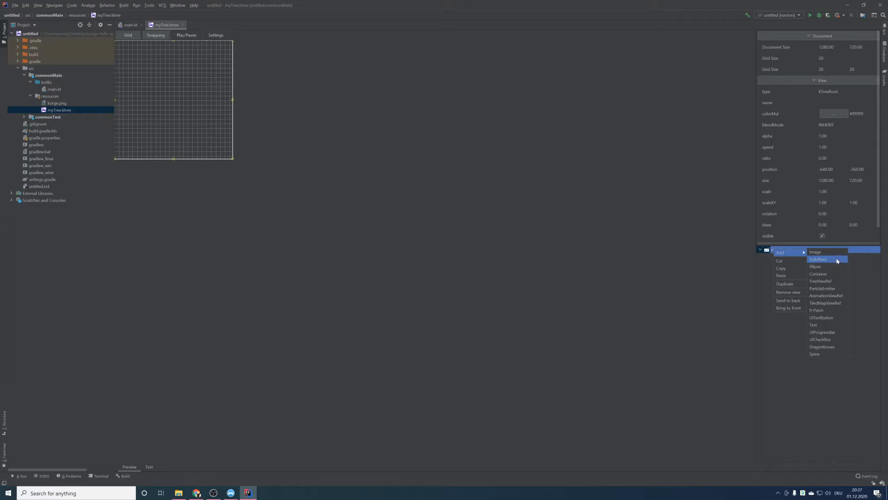
pyautogui.click(818, 259)
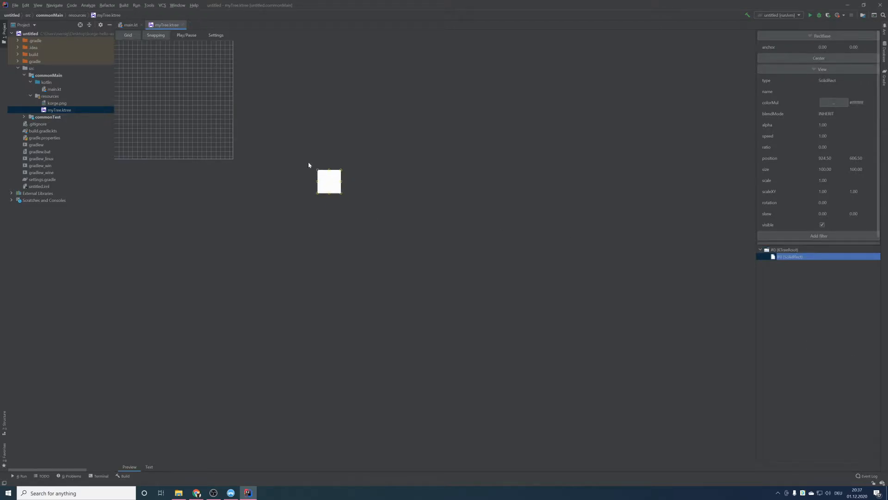
pyautogui.moveTo(329, 182); pyautogui.dragTo(149, 70)
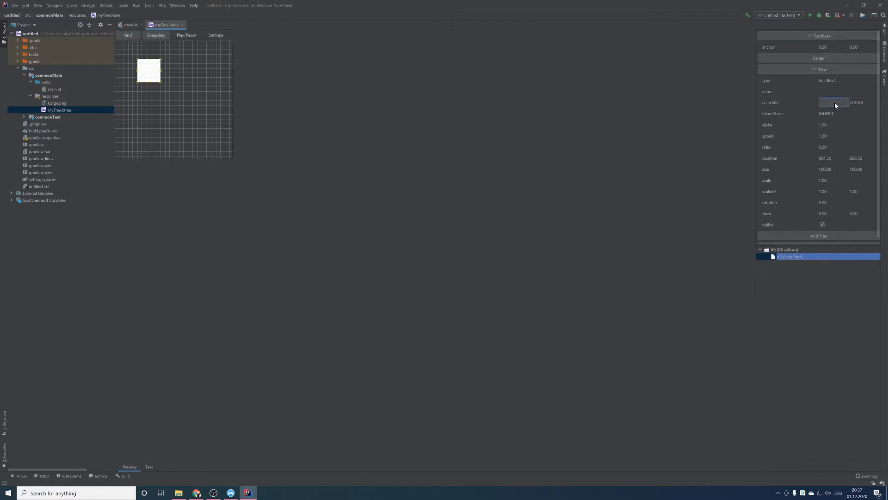
# Tint the rectangle magenta through its colorMul color chooser.
pyautogui.click(833, 103)
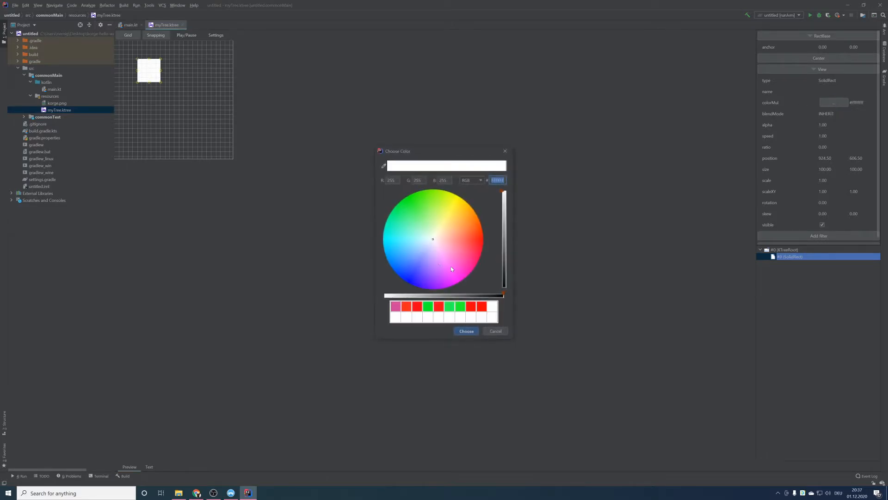
pyautogui.click(466, 331)
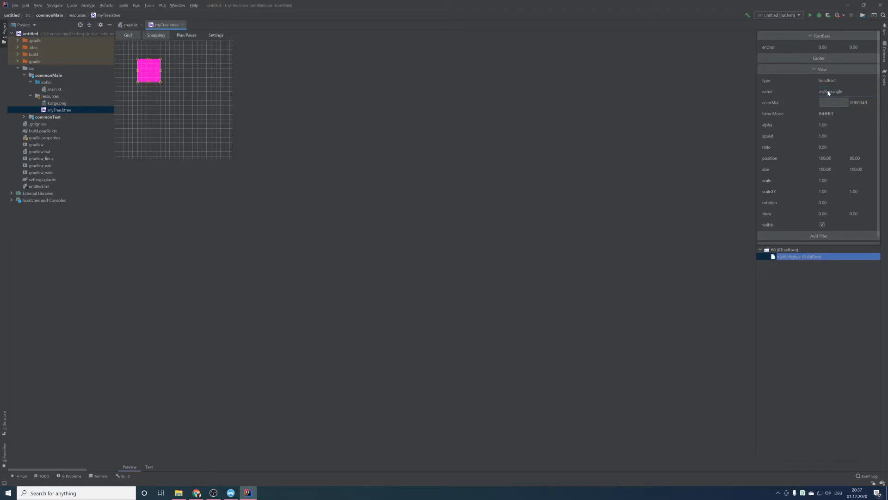
# Add an Image node sourced from korge.png and resize it beside the rectangle.
pyautogui.rightClick(786, 249)
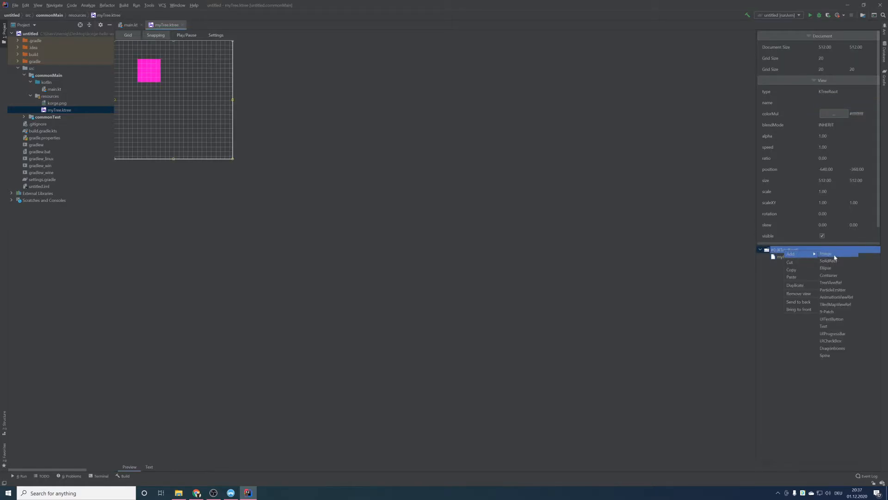
pyautogui.click(826, 253)
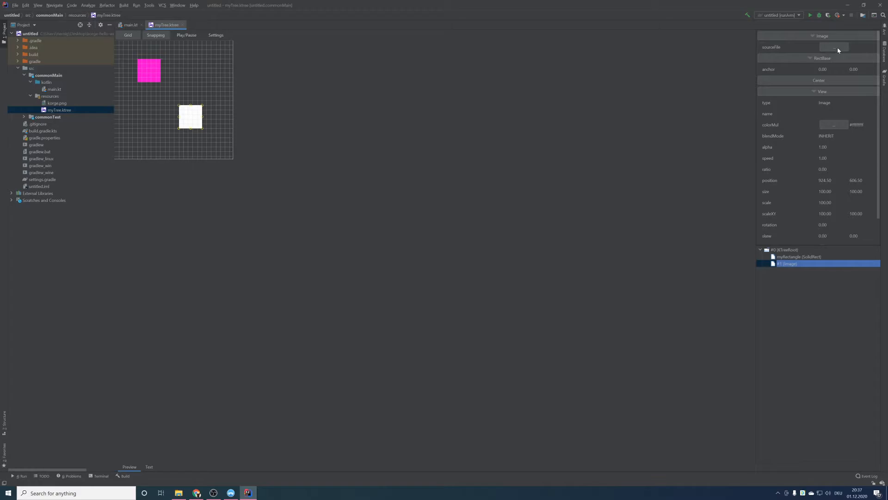
pyautogui.click(833, 48)
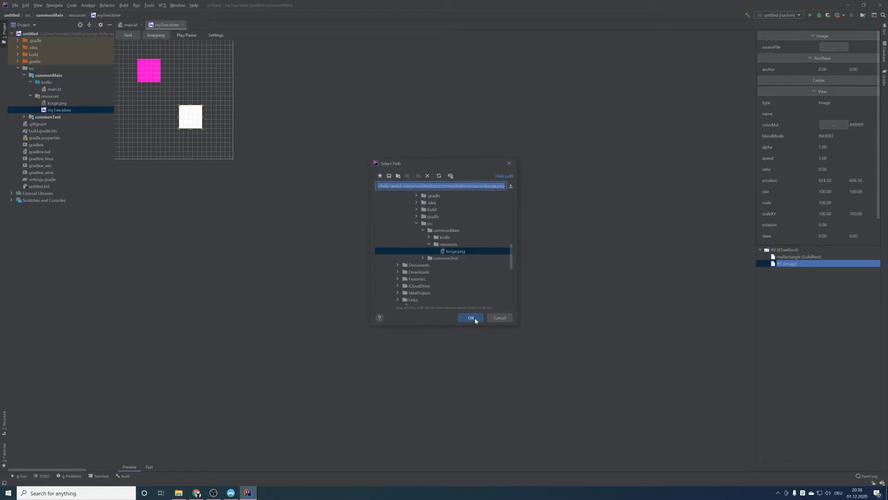
pyautogui.click(471, 318)
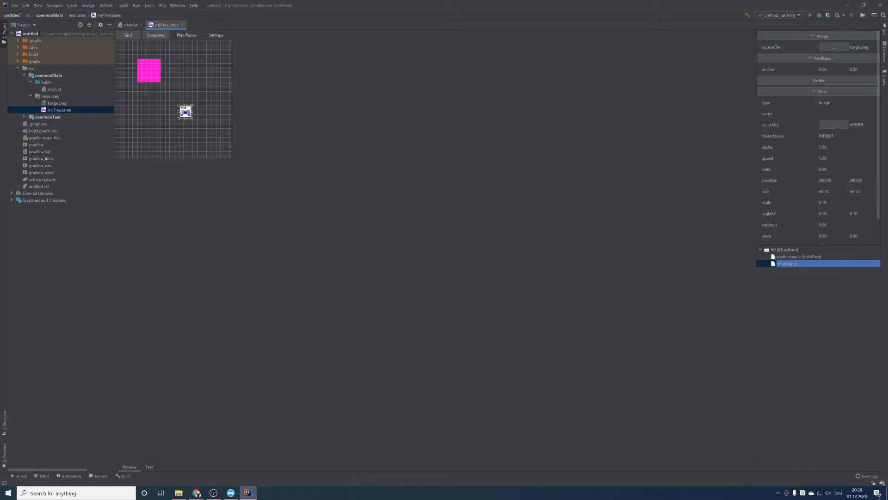
pyautogui.moveTo(190, 117); pyautogui.dragTo(208, 118)
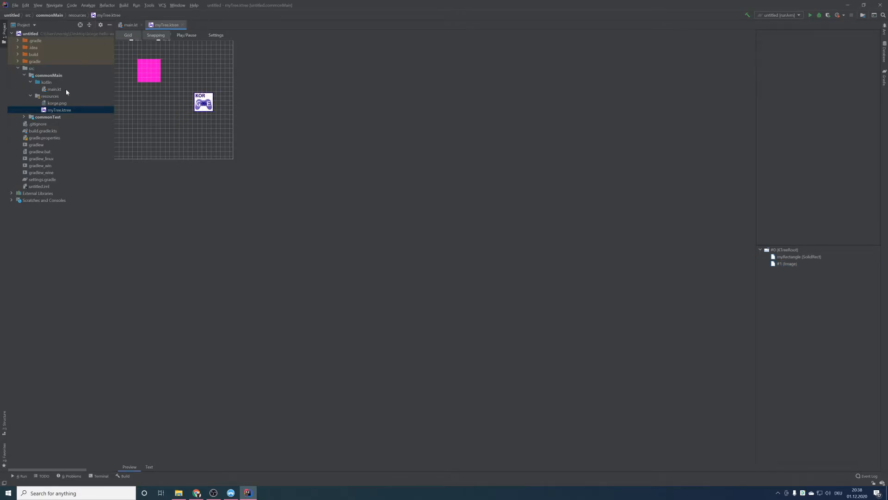
# Switch from the myTree.ktree scene editor to the main.kt source file.
pyautogui.click(54, 89)
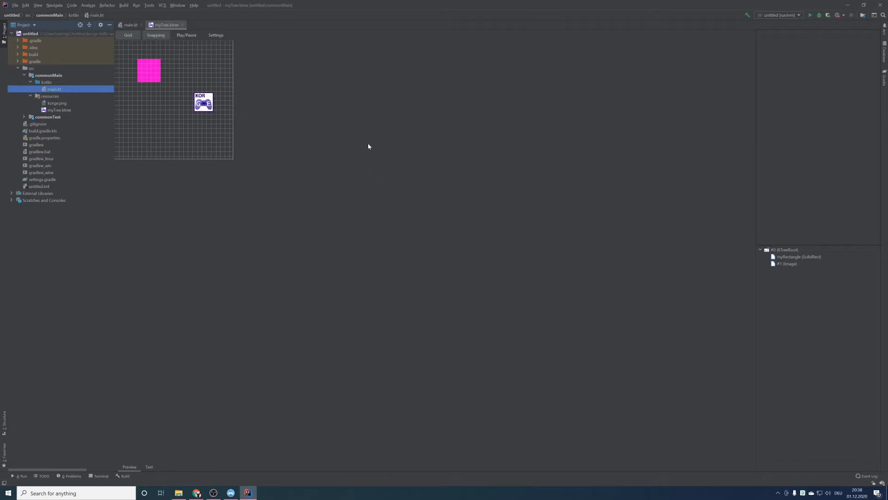
pyautogui.moveTo(256, 143)
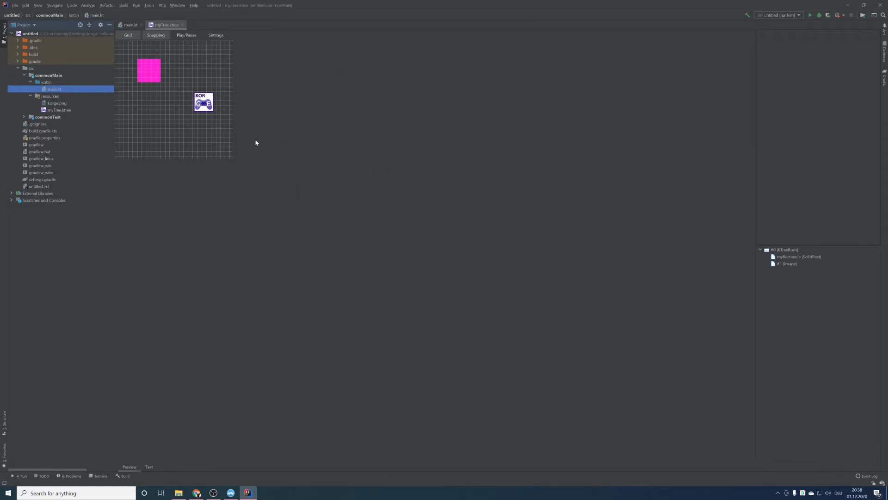
pyautogui.moveTo(226, 120)
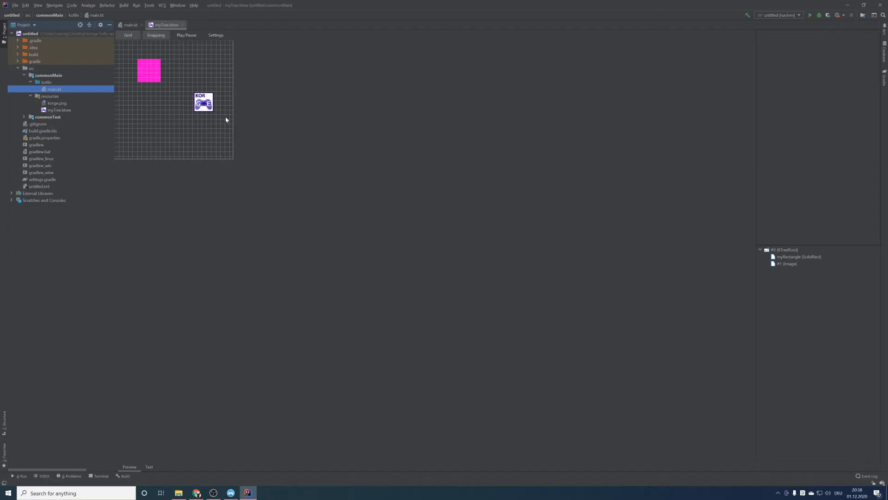
pyautogui.moveTo(245, 122)
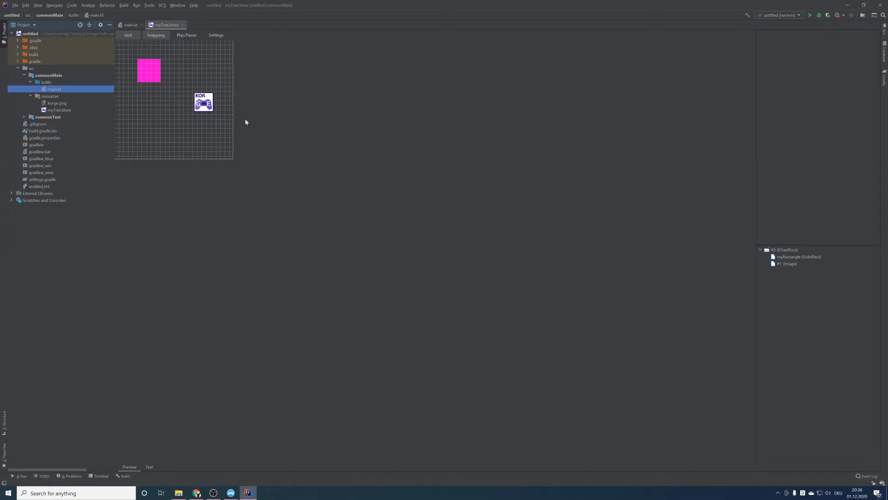
pyautogui.click(130, 24)
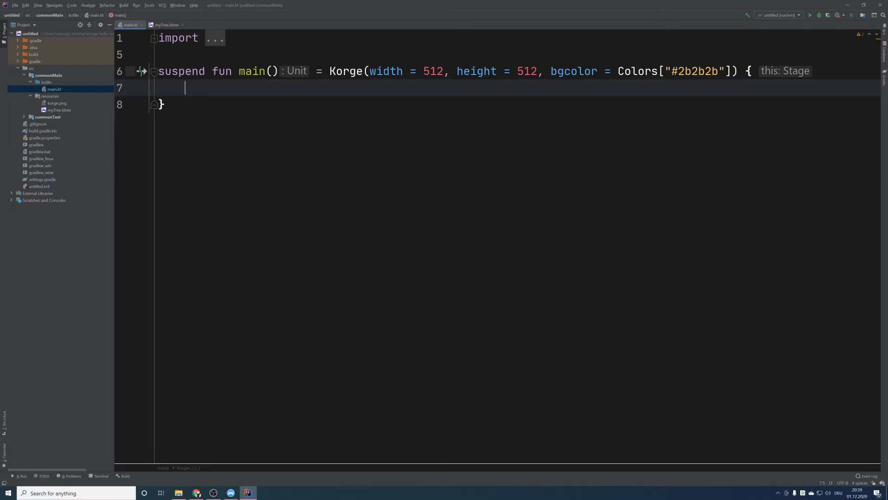
# Load myTree.ktree via readKTree(views) into myTree and call addChild(myTree).
pyautogui.click(160, 104)
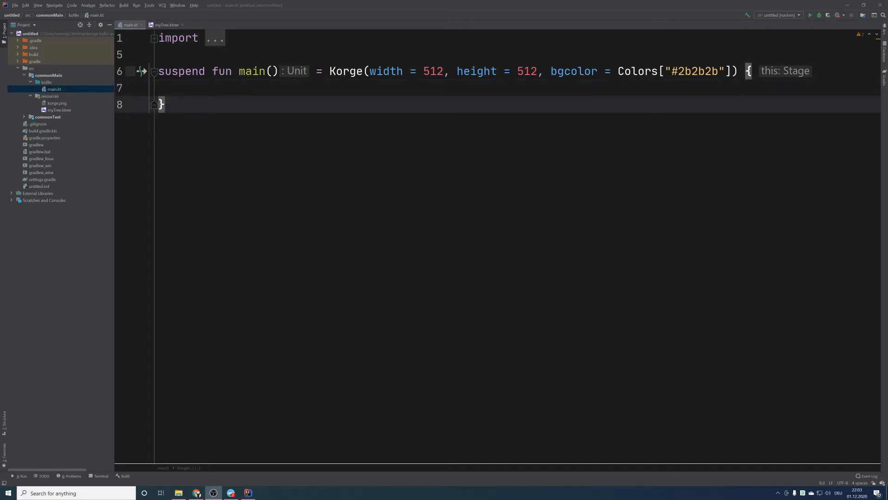
pyautogui.write('val')
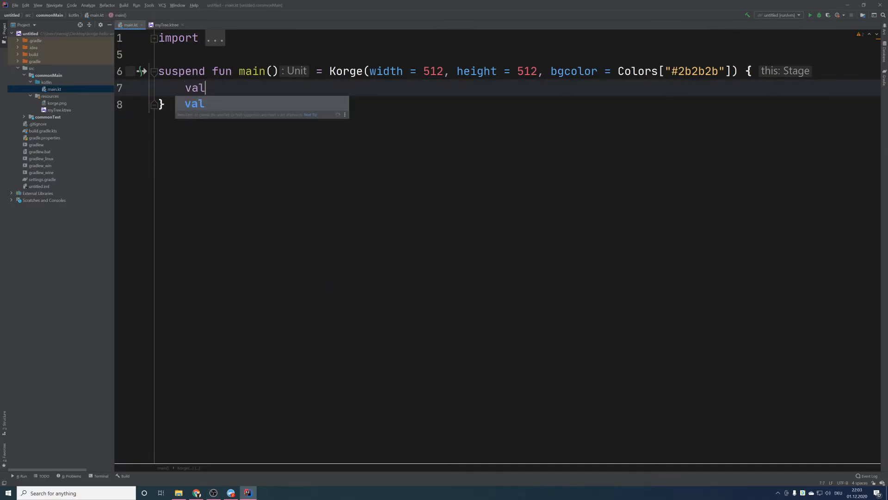
pyautogui.write('myTree = resourcesVfs["myTree.ktree"].readKTree(views')
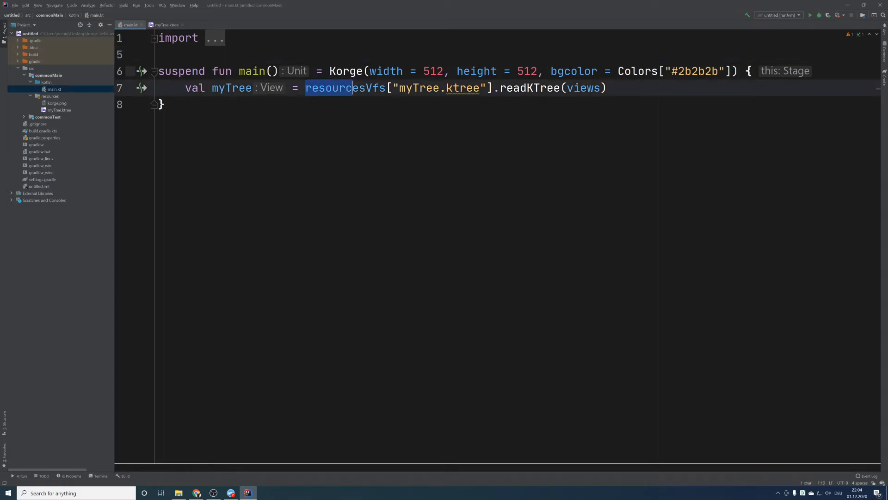
pyautogui.click(529, 88)
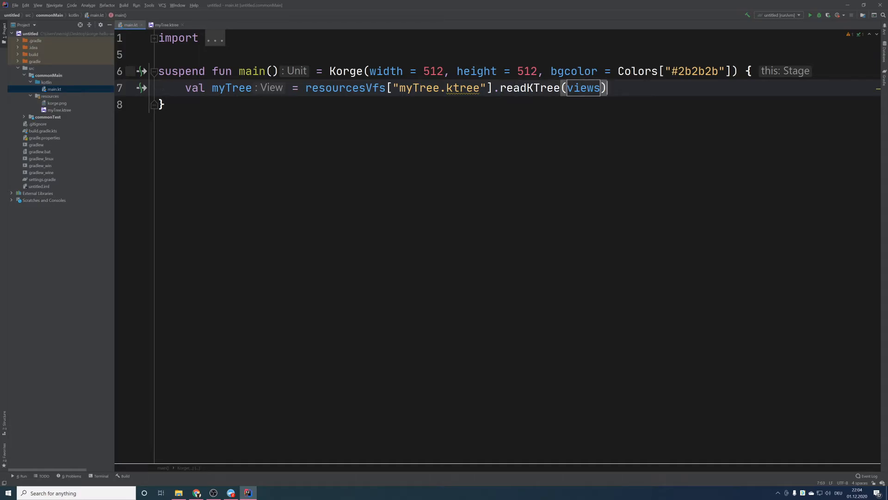
pyautogui.write('add')
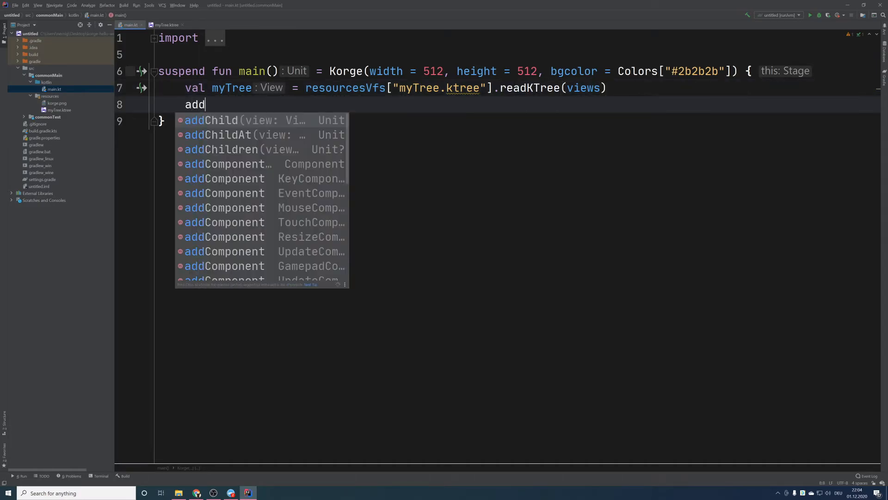
pyautogui.write('Child(my')
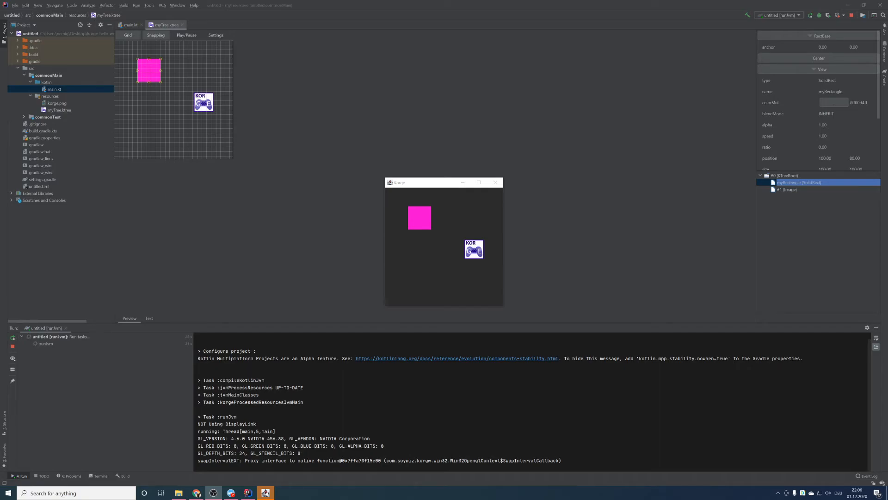
# Close the game window and copy the rectangle's name myRectangle from the scene.
pyautogui.click(495, 181)
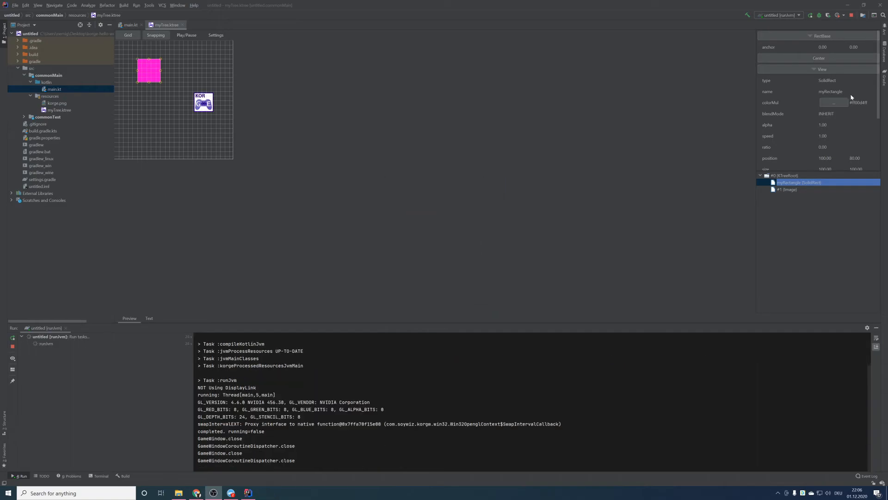
pyautogui.doubleClick(832, 91)
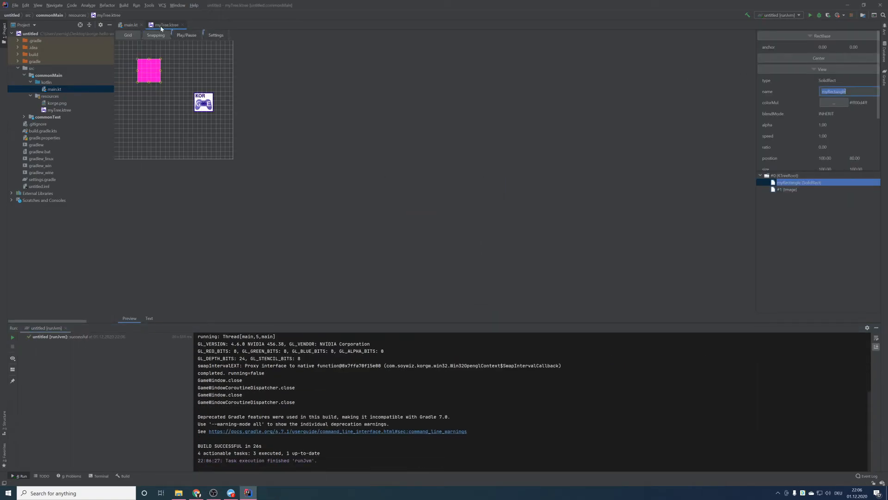
pyautogui.click(130, 25)
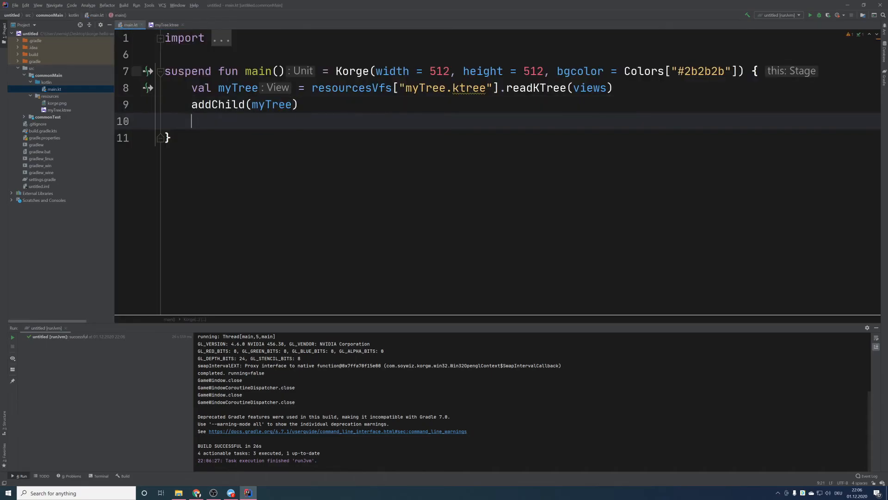
# Add val myRectangle = myTree["myRectangle"] and set myRectangle.scaleX = 3.0.
pyautogui.write('val')
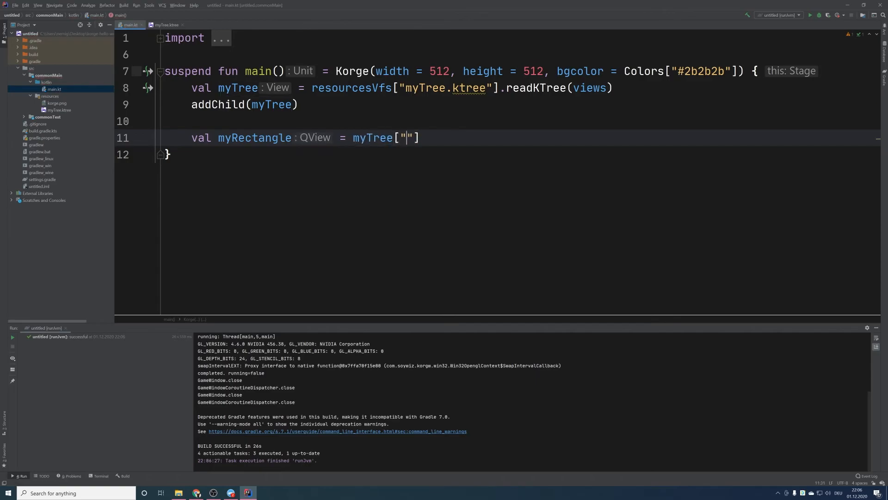
pyautogui.write('myRectangle')
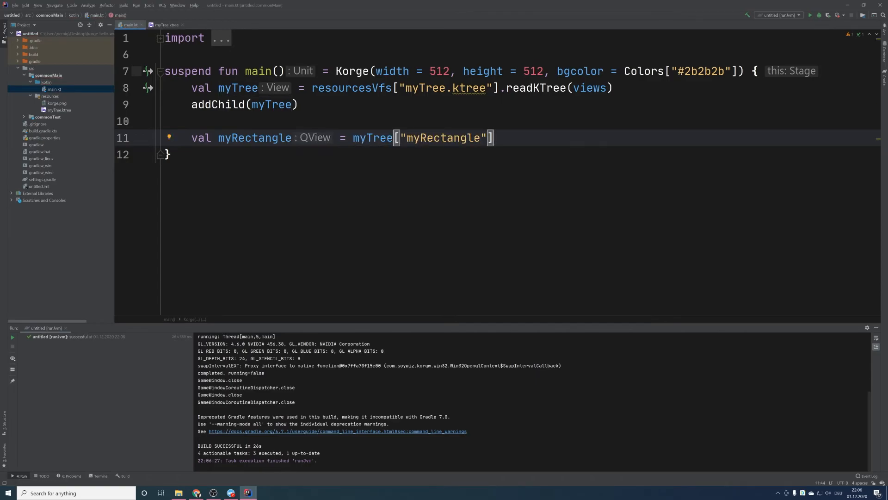
pyautogui.doubleClick(372, 137)
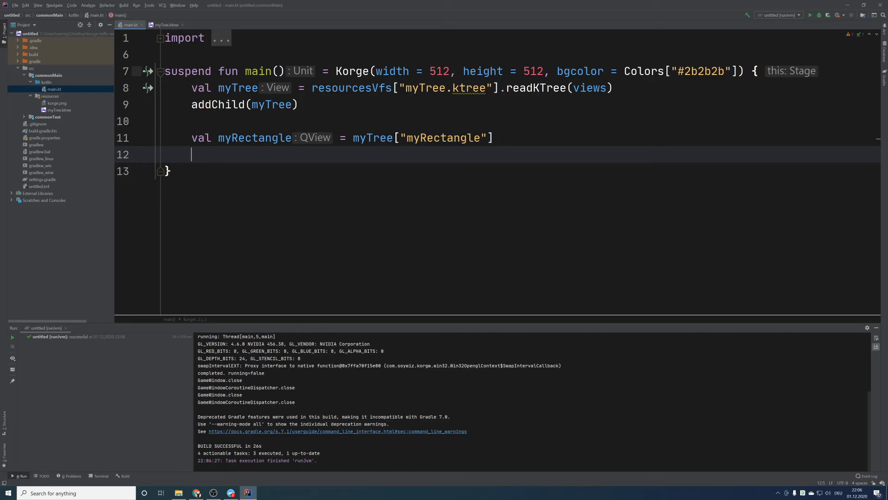
pyautogui.write('myRectangle')
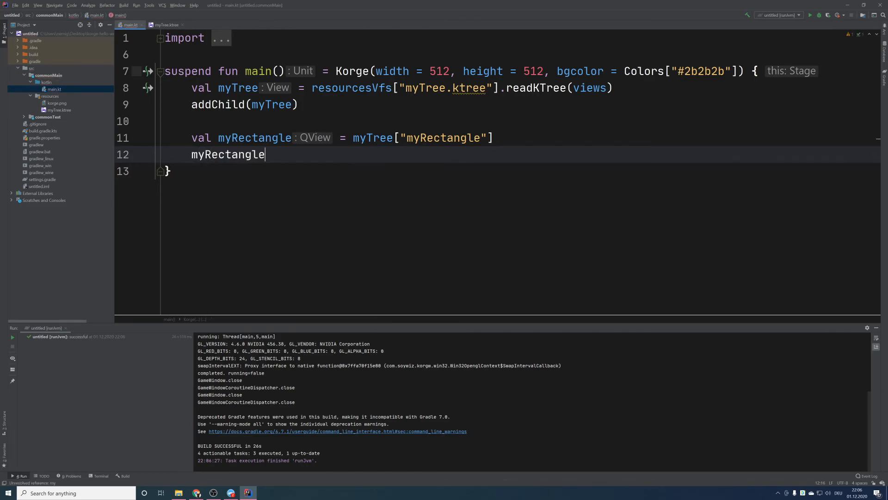
pyautogui.doubleClick(227, 154)
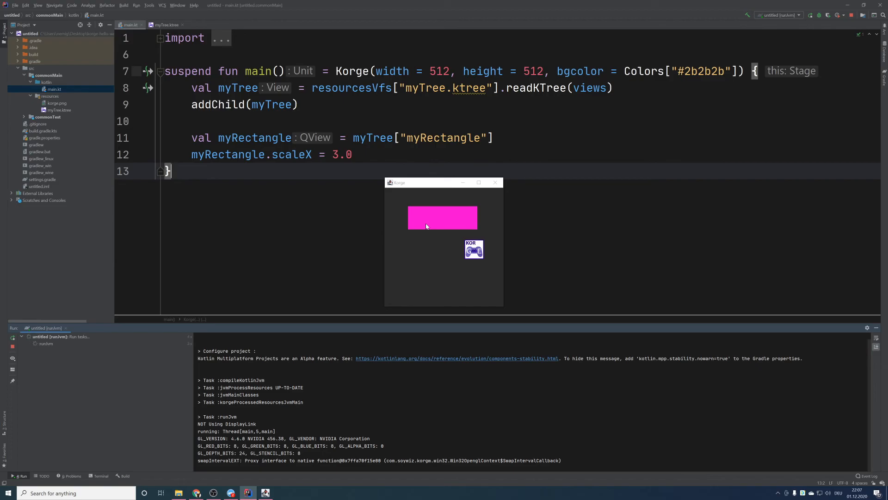
pyautogui.moveTo(429, 220)
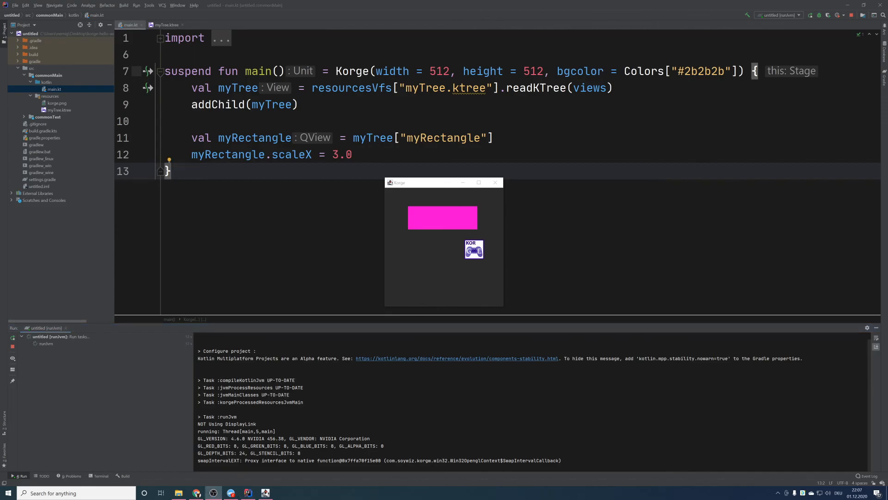
# Close the running game and append 'as SolidRect' to the myRectangle declaration.
pyautogui.click(495, 182)
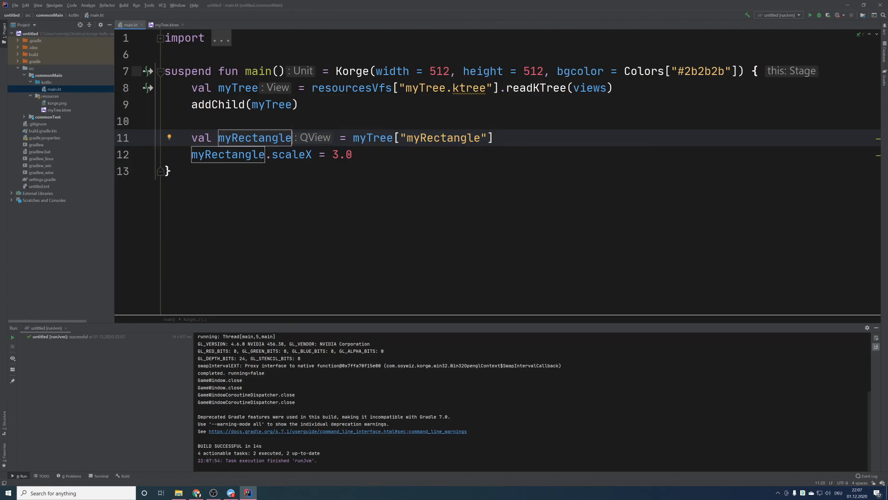
pyautogui.doubleClick(254, 137)
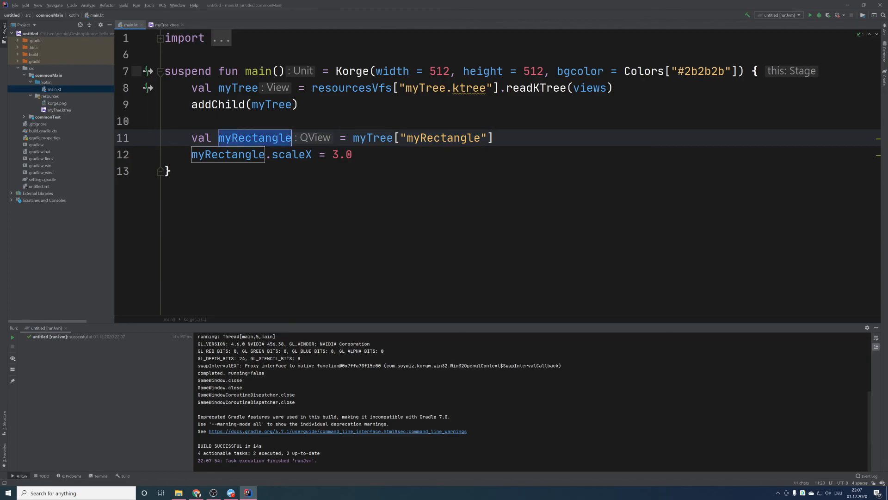
pyautogui.write('as')
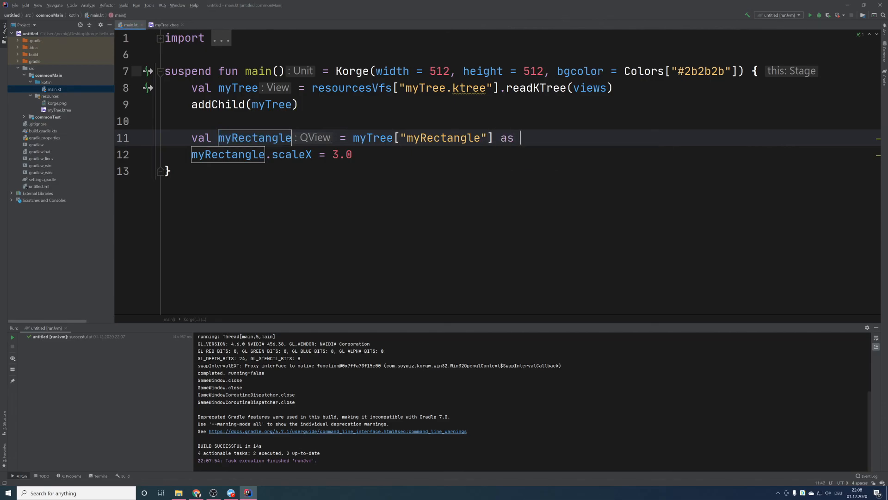
pyautogui.write('SolidRect')
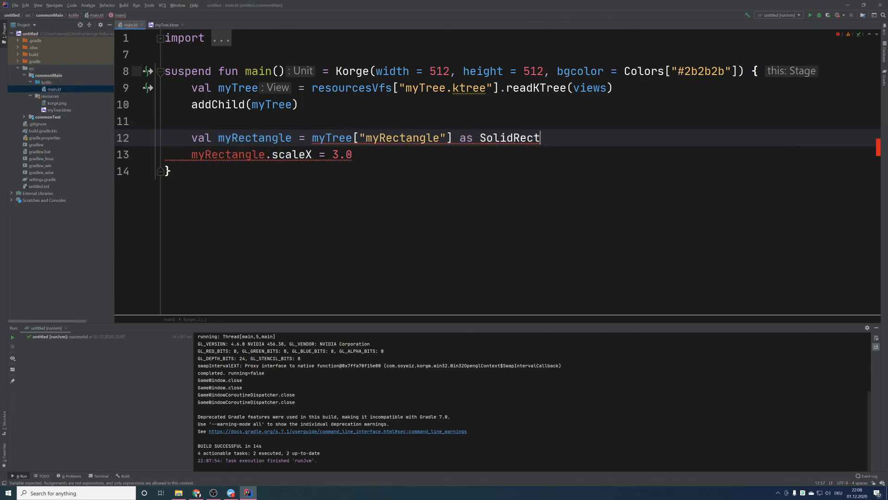